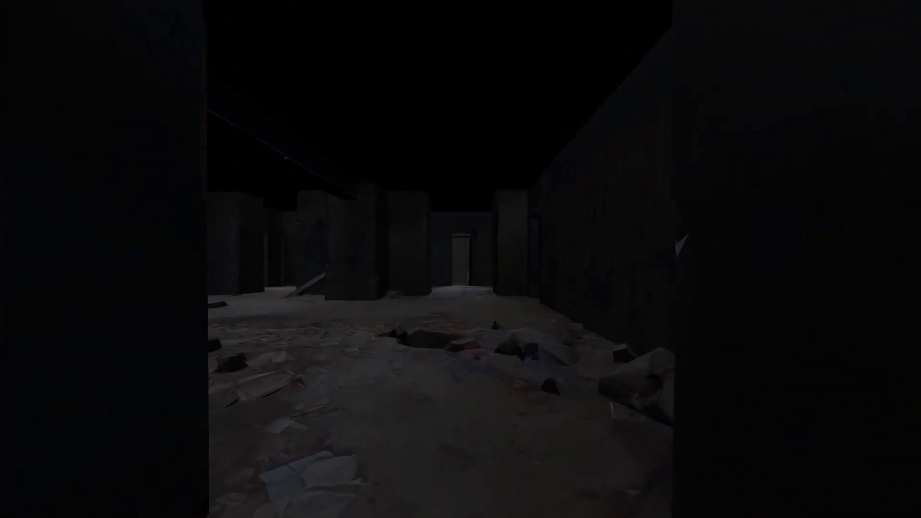
mouse_move(461, 259)
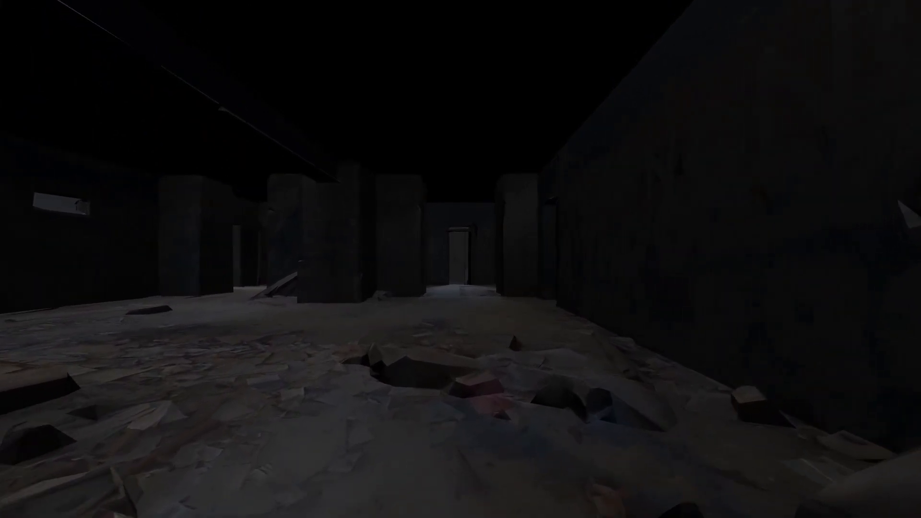